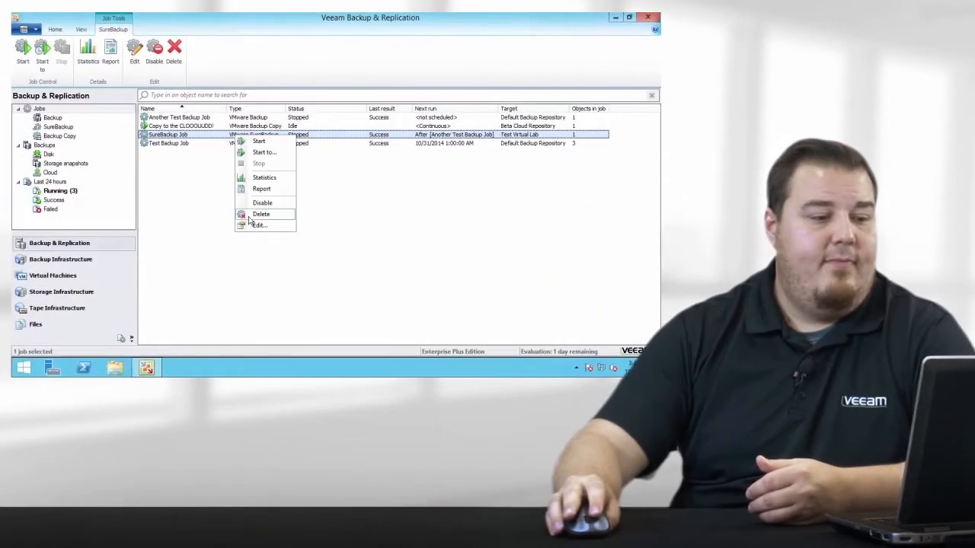
# Edit the SureBackup Job and advance the wizard to the Application Group page.
pyautogui.click(259, 226)
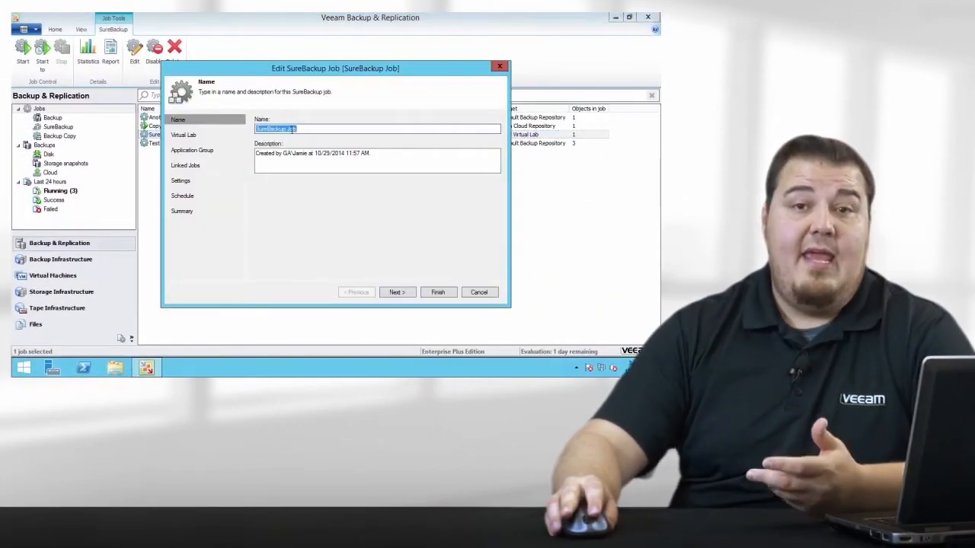
pyautogui.click(396, 292)
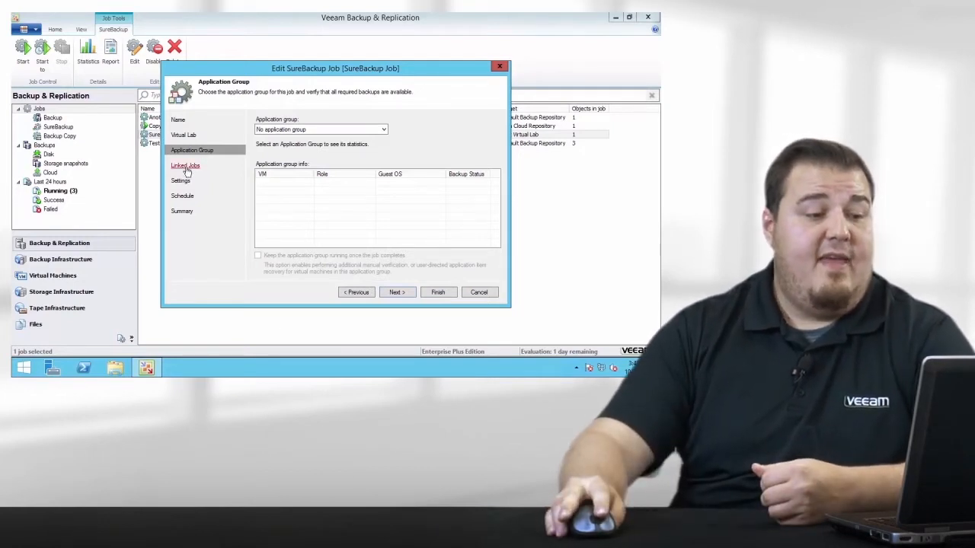
# On Linked Jobs, select Another Test Backup Job to view its verification roles.
pyautogui.click(186, 165)
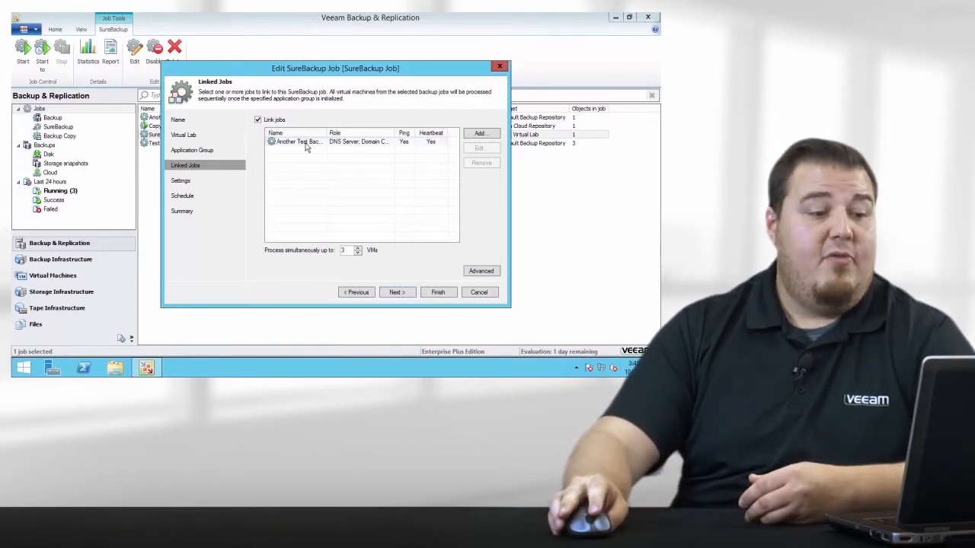
pyautogui.click(479, 148)
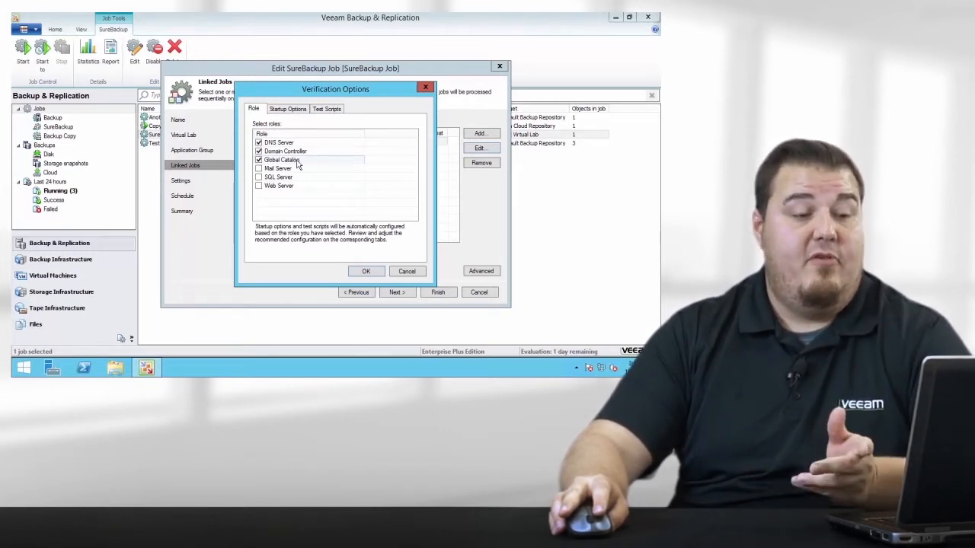
# Close Verification Options and move to the Settings page with email notifications.
pyautogui.click(366, 271)
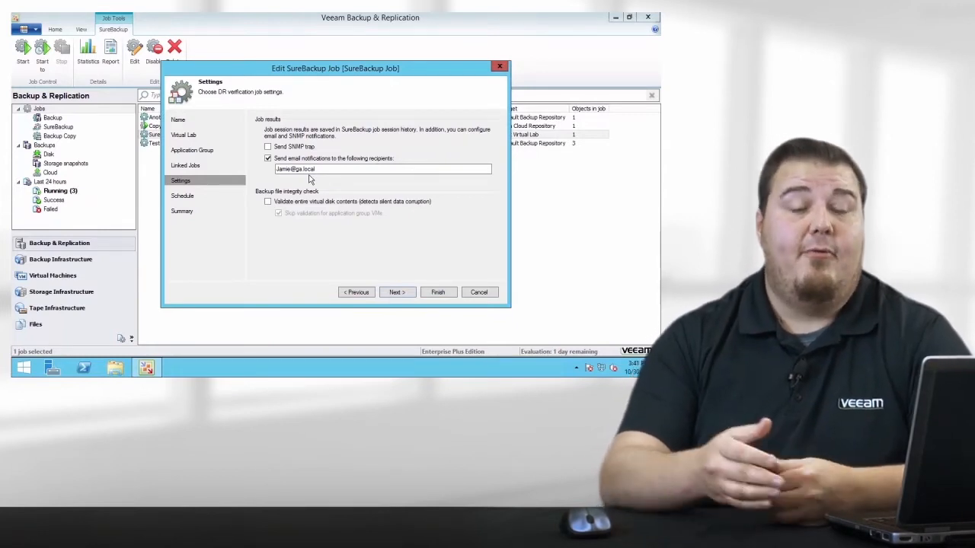
# Review the Schedule page, then cancel out of the edit wizard unsaved.
pyautogui.click(183, 195)
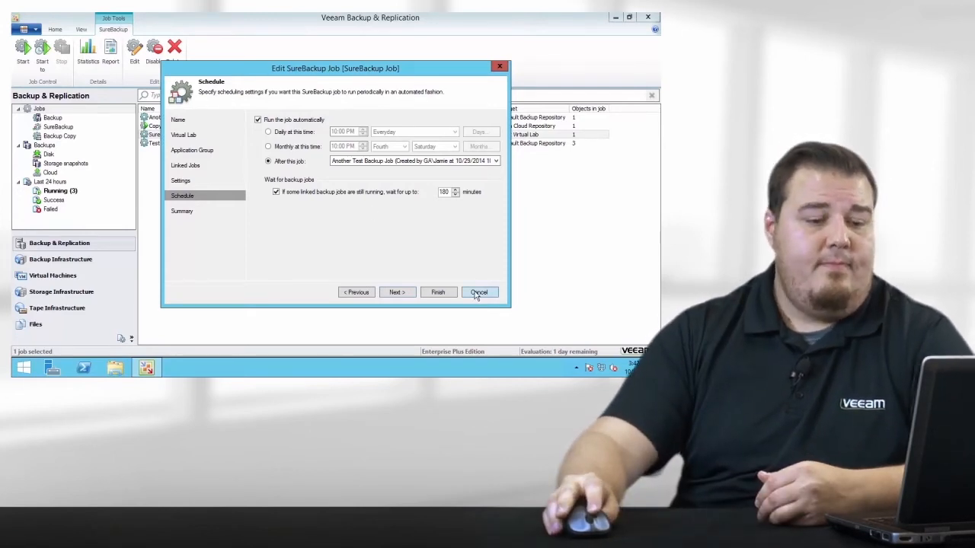
pyautogui.click(478, 292)
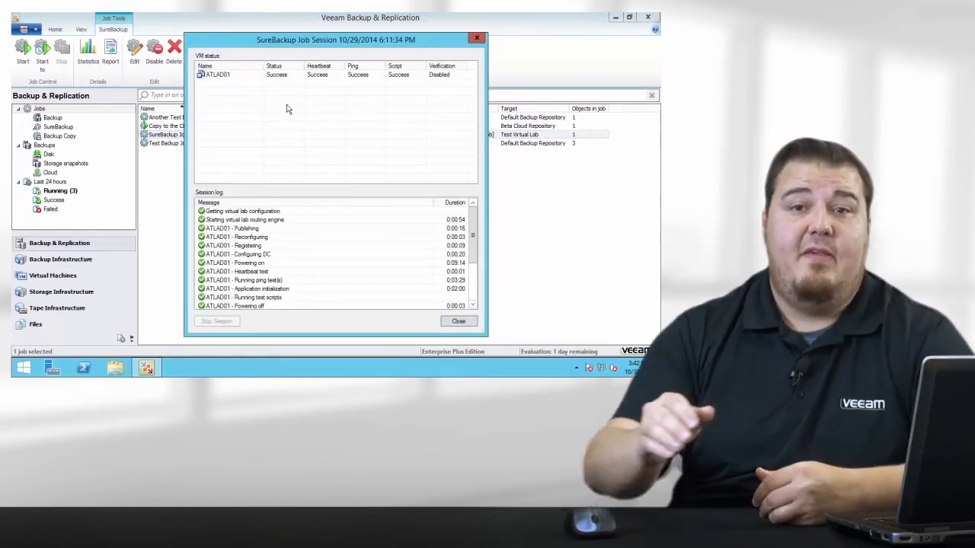
# Select ATLAD01 under VM status to show its verification log.
pyautogui.click(217, 73)
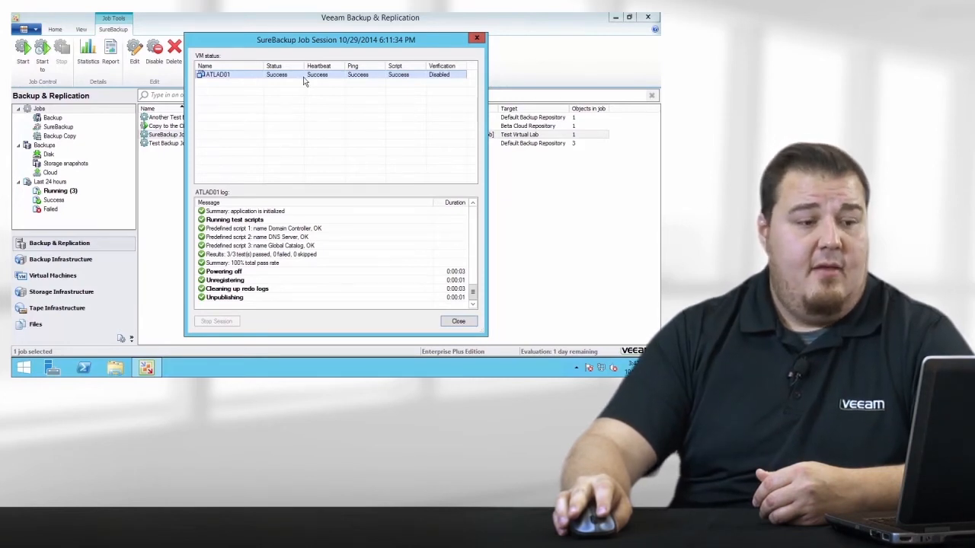
pyautogui.moveTo(318, 66)
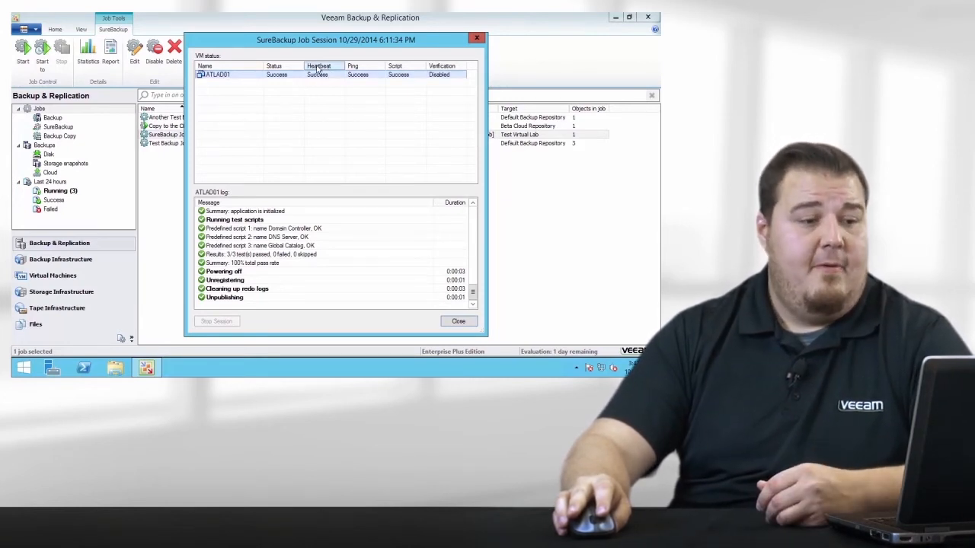
pyautogui.moveTo(344, 84)
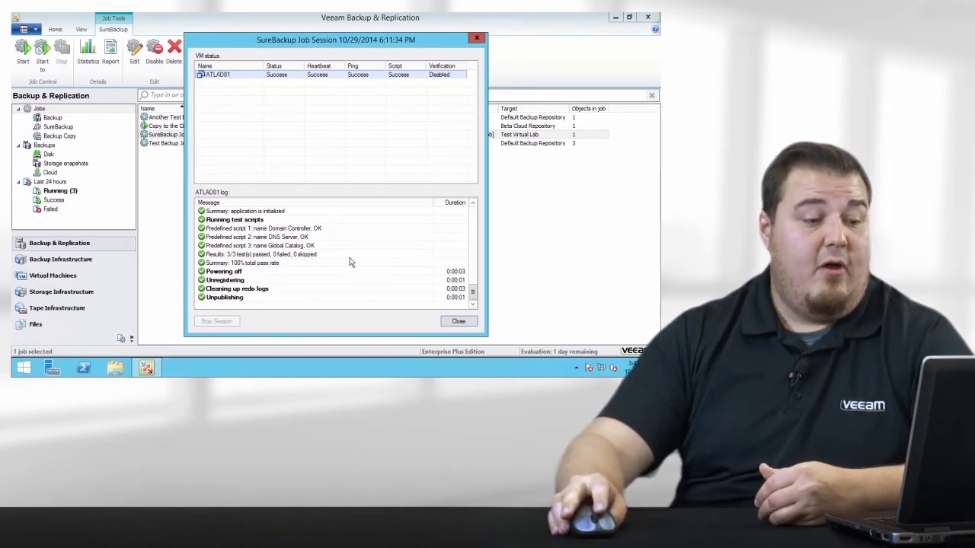
pyautogui.moveTo(384, 279)
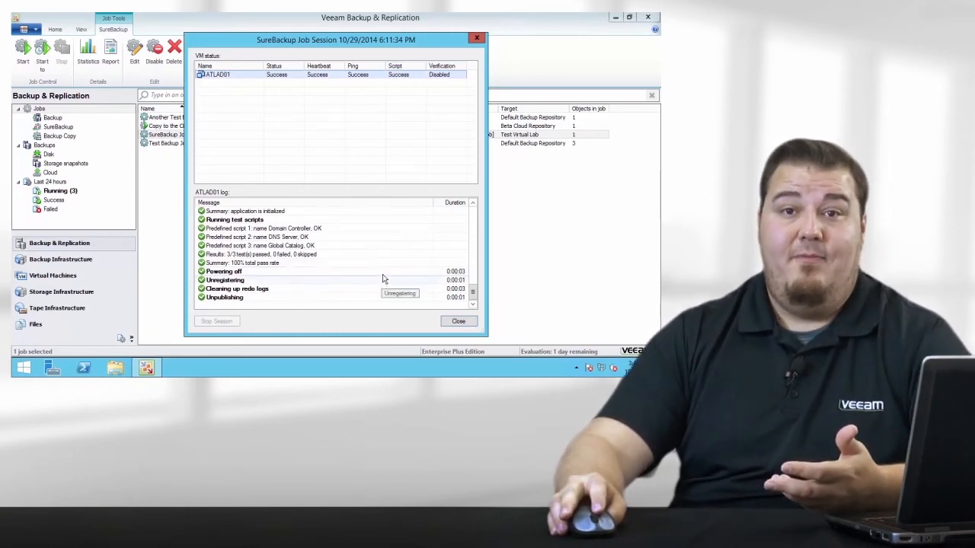